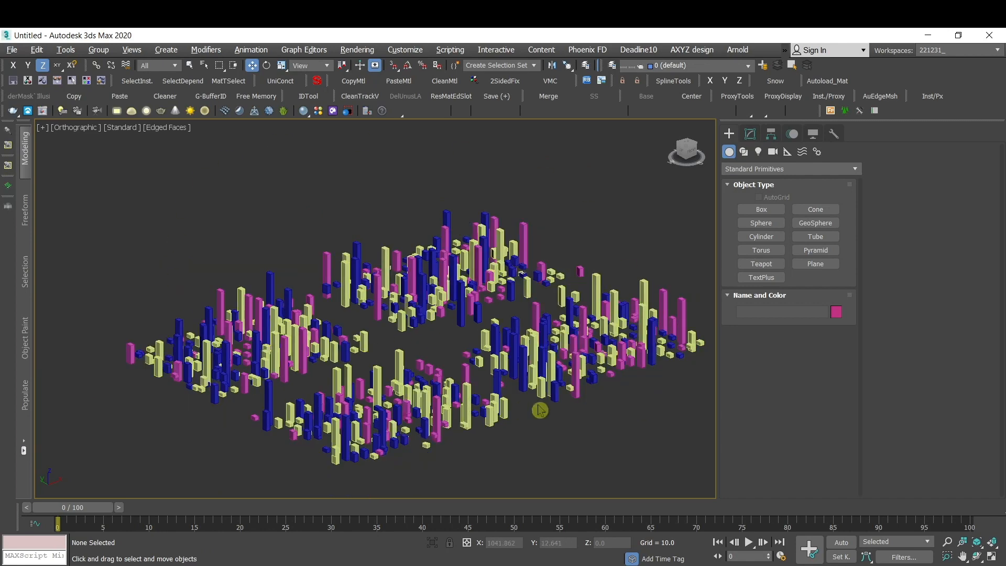
mouse_move(416, 400)
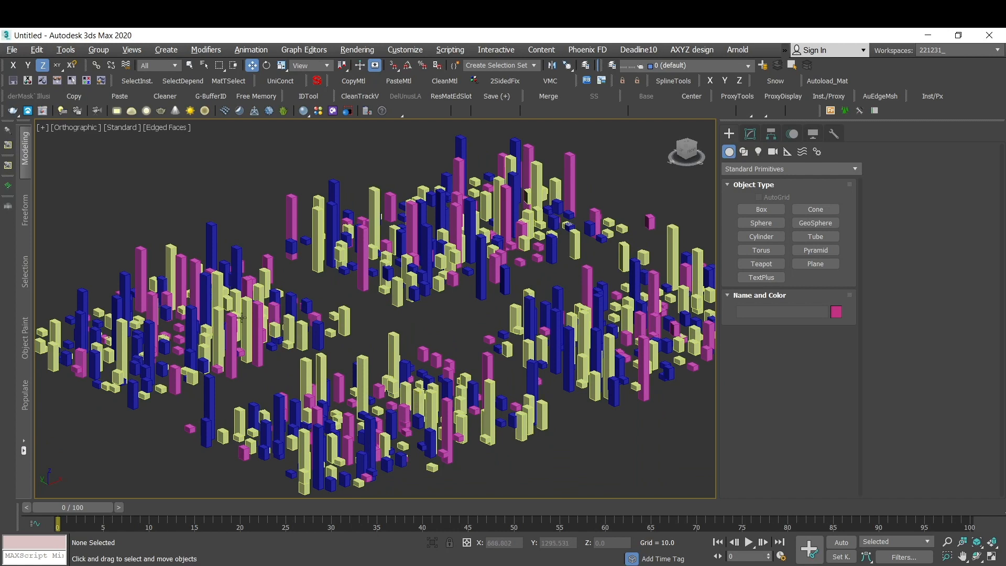
Dismiss the previously open Keyboard Shortcuts dialog
left_click(178, 350)
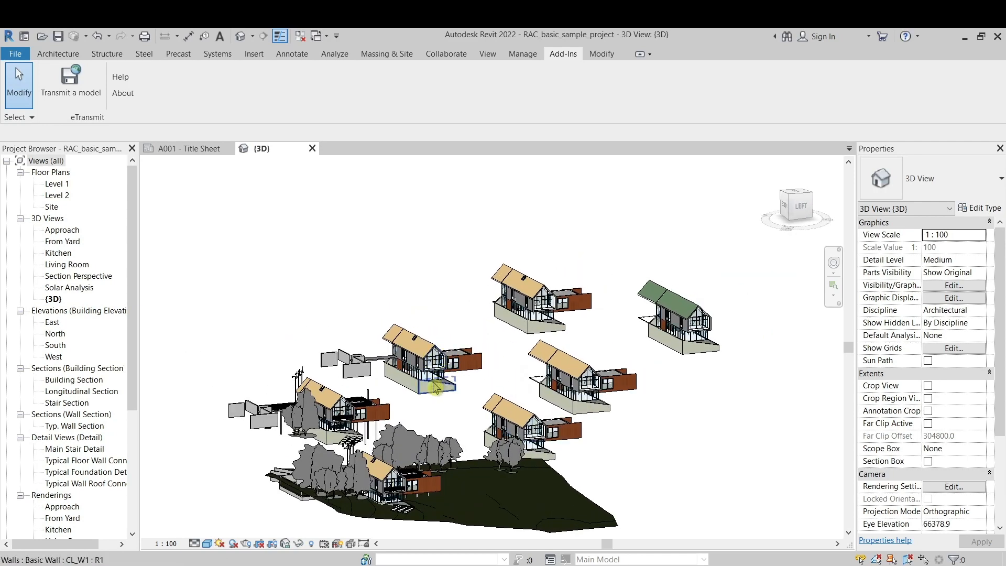
left_click(436, 387)
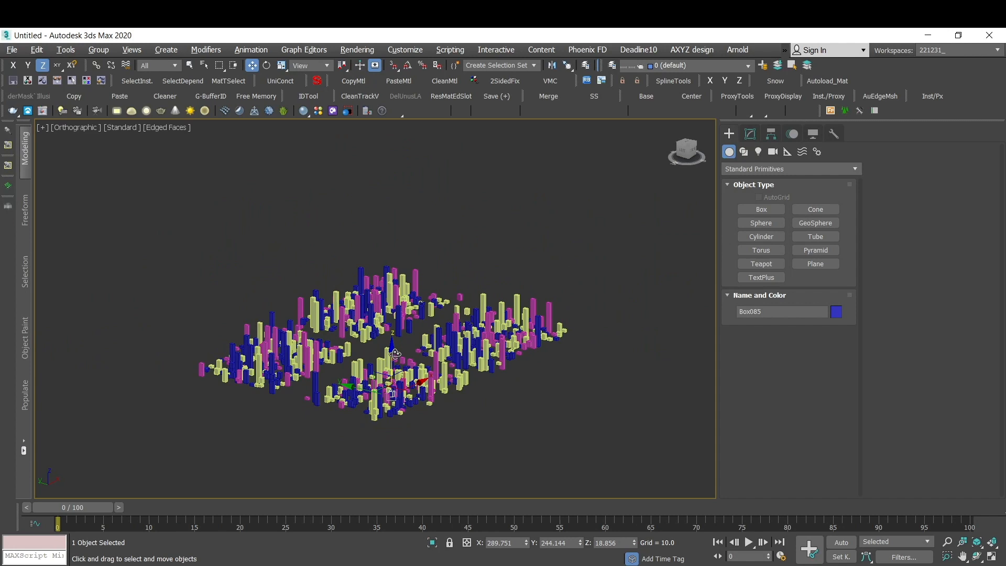
mouse_move(516, 290)
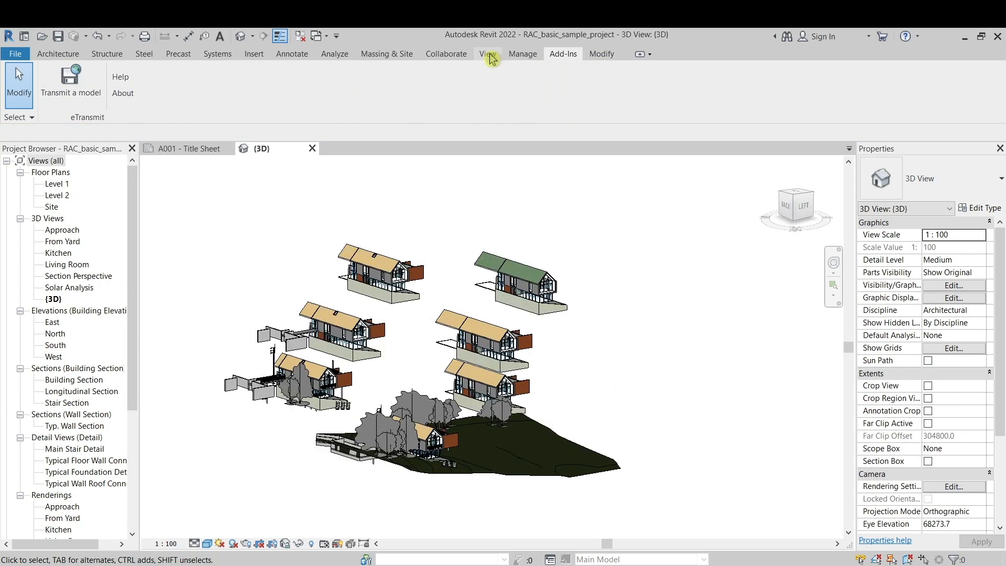
mouse_move(614, 270)
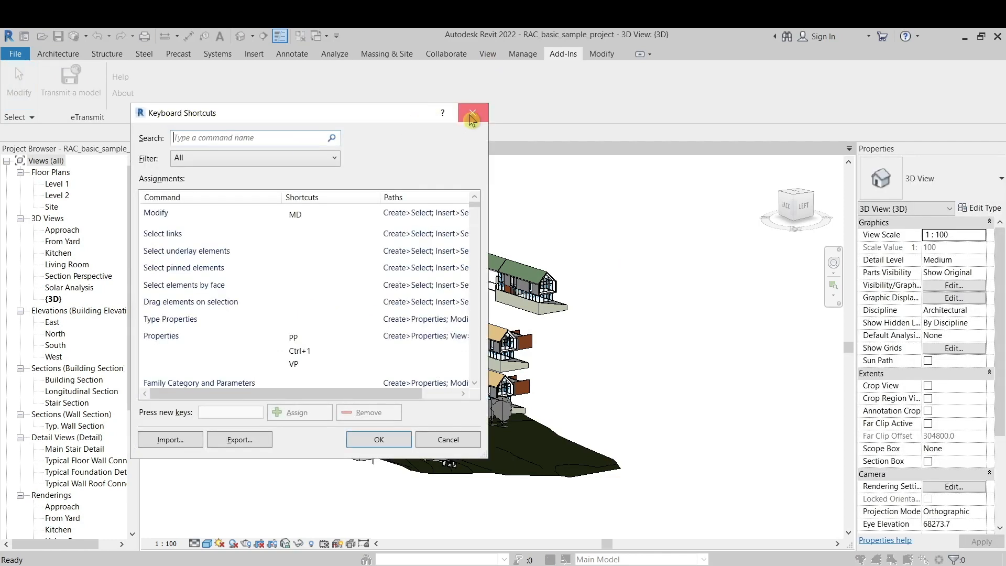
left_click(472, 113)
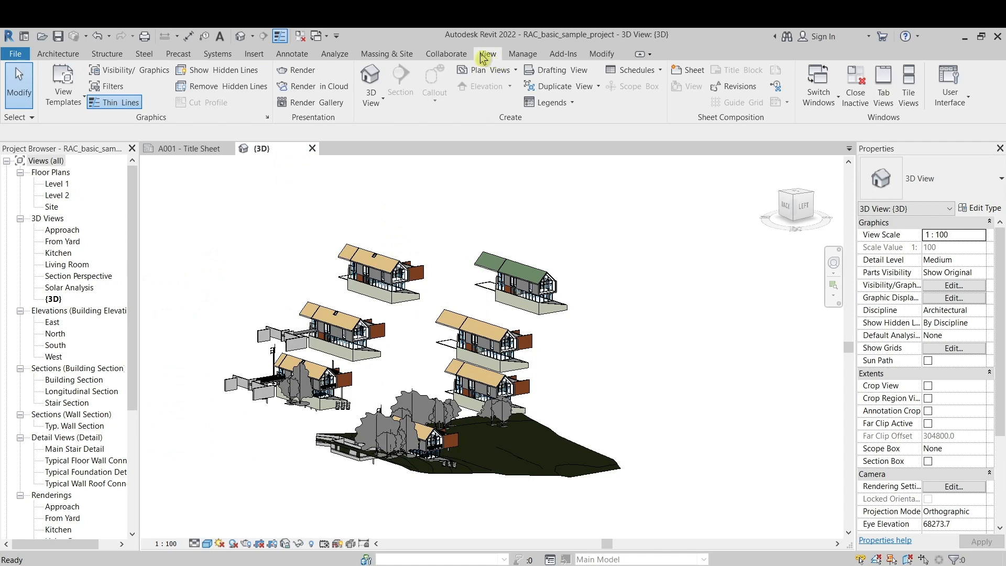
Reopen Keyboard Shortcuts via User Interface and filter the list to zoom commands
left_click(950, 84)
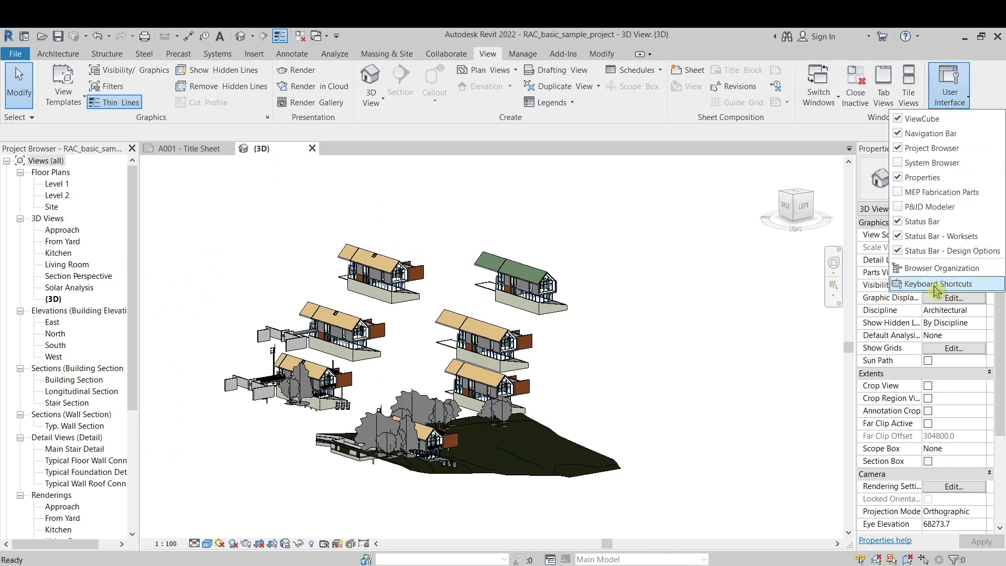
left_click(936, 283)
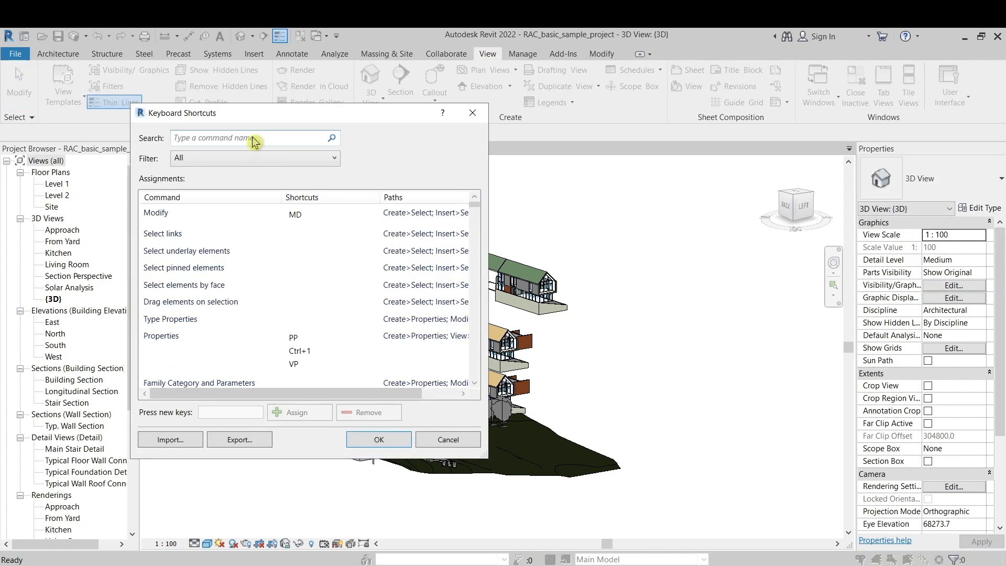
type("zoom")
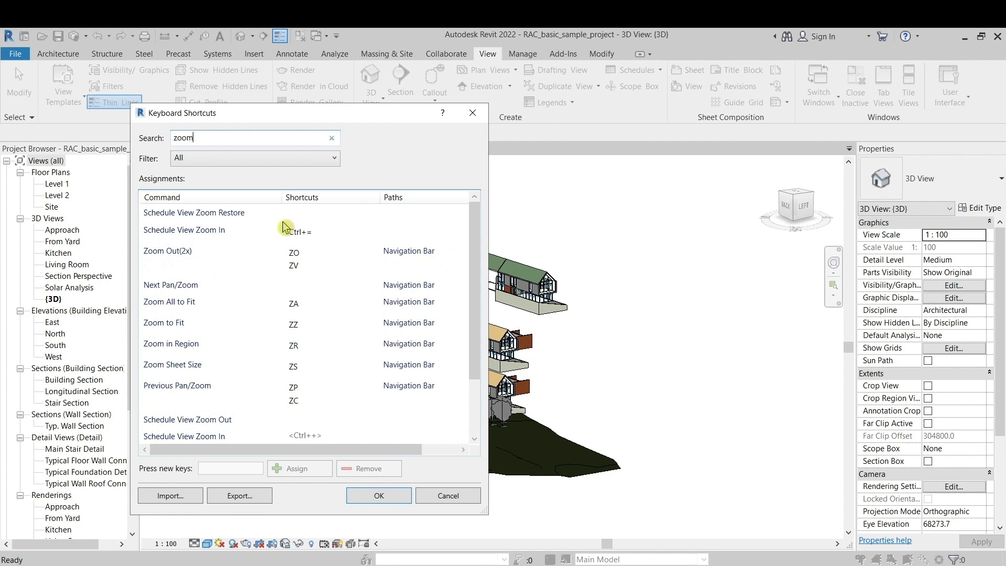
scroll("down", 3)
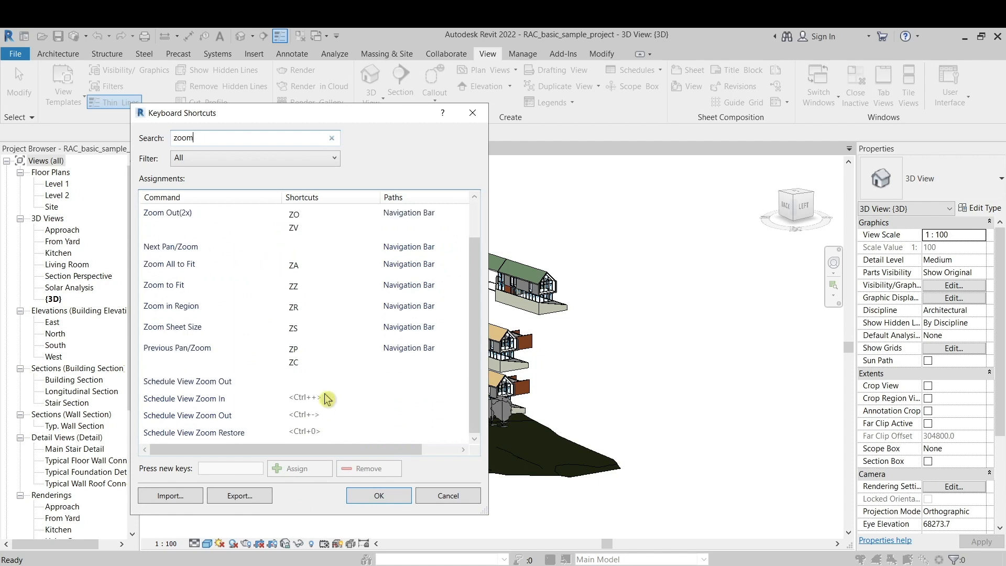
mouse_move(328, 346)
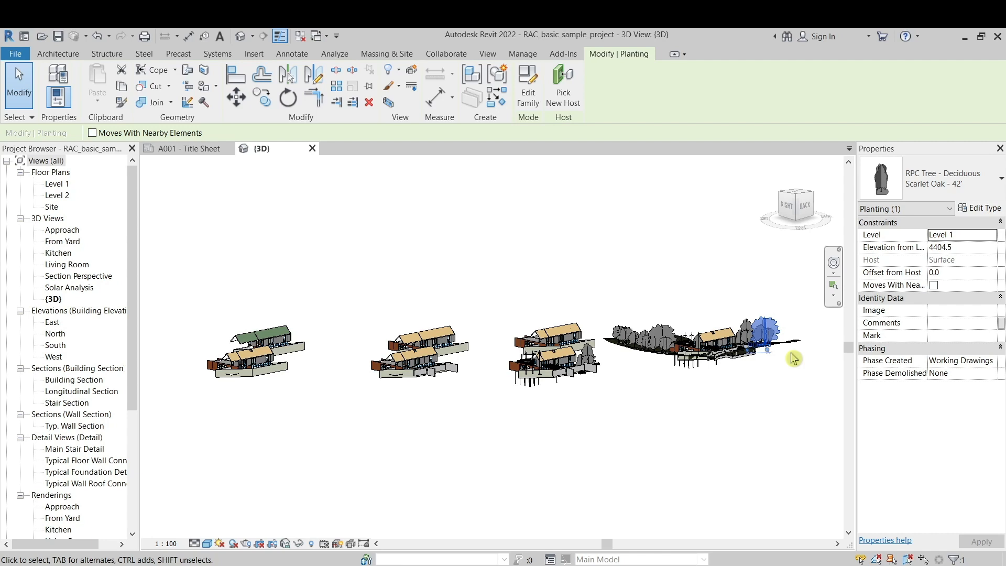
mouse_move(315, 364)
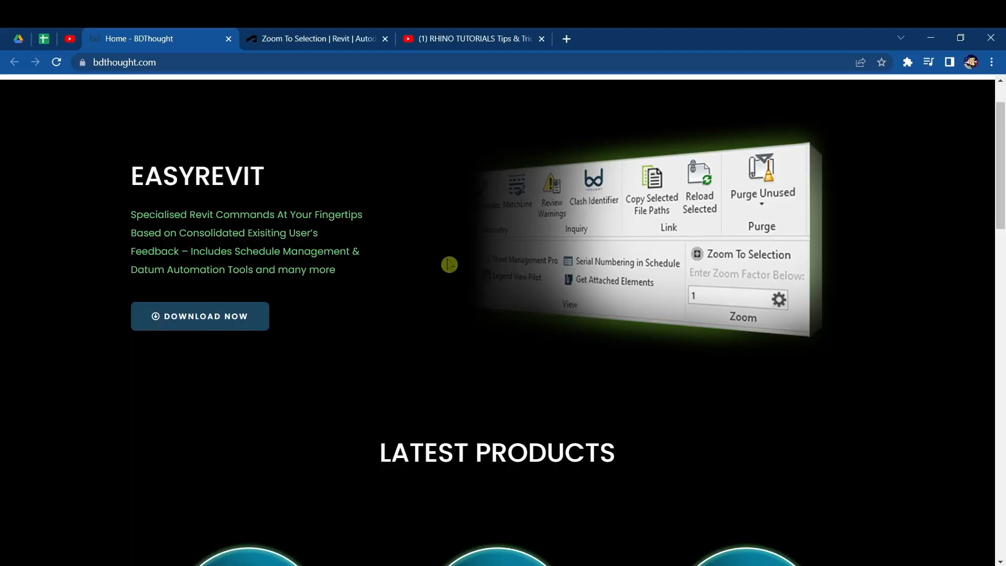
mouse_move(174, 62)
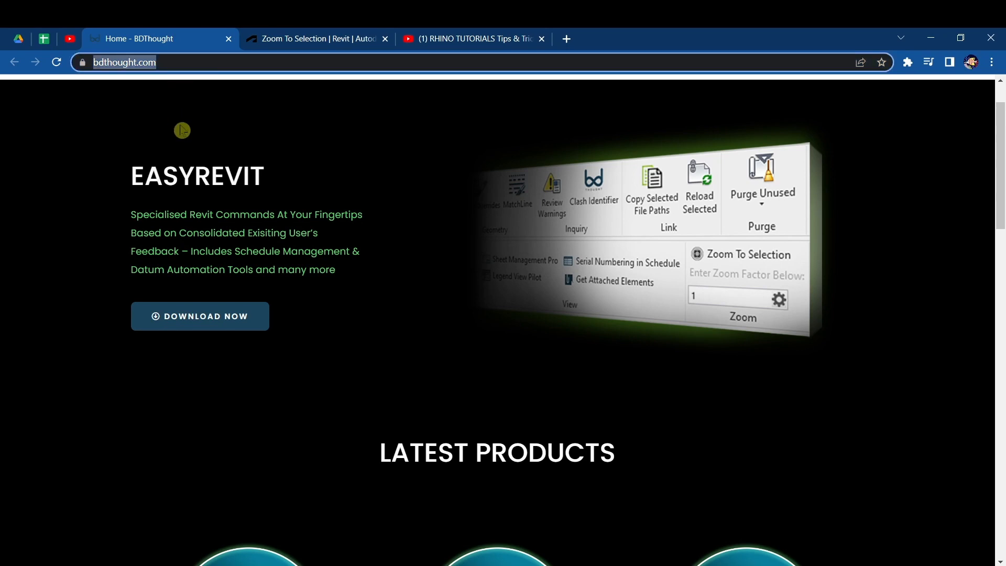
mouse_move(294, 312)
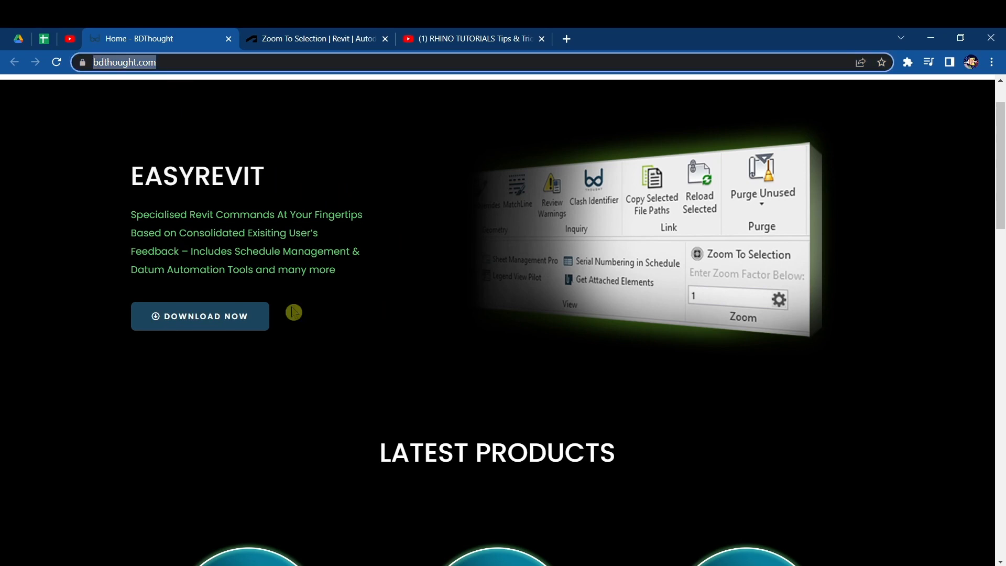
mouse_move(216, 323)
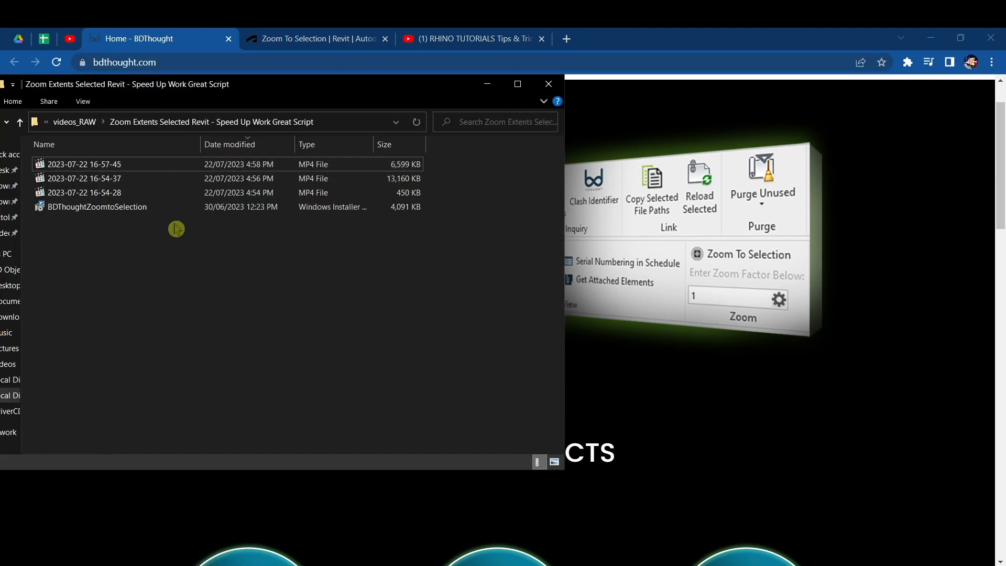
Run the BDThoughtZoomtoSelection installer, install Zoom to Selection 6.0.0 and close it
left_click(96, 206)
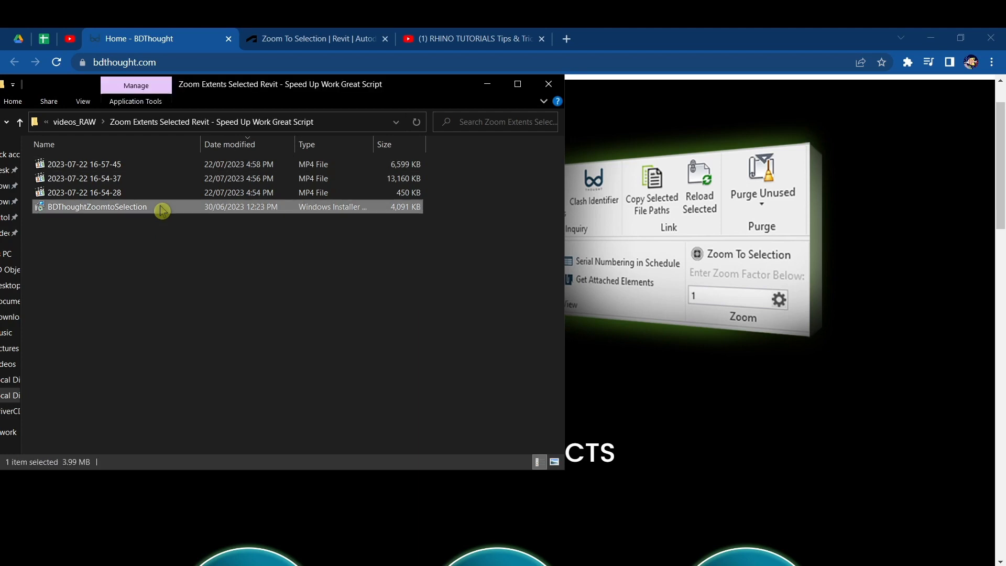
double_click(96, 206)
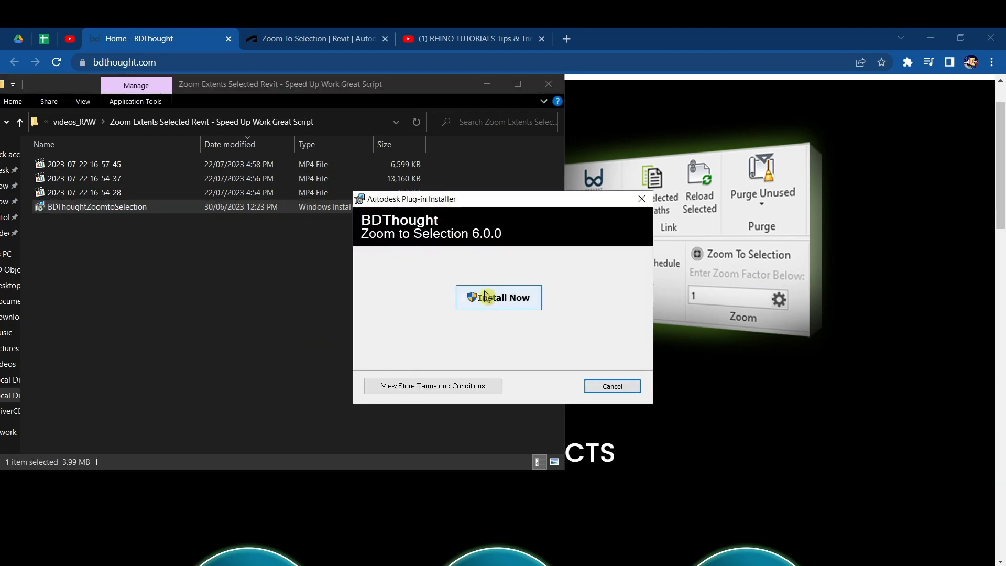
left_click(499, 298)
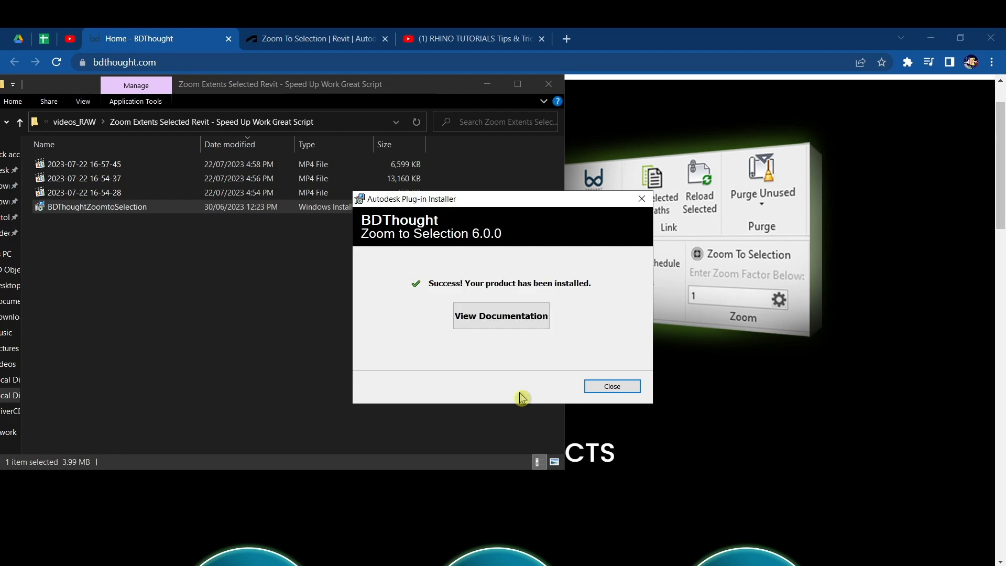
left_click(612, 385)
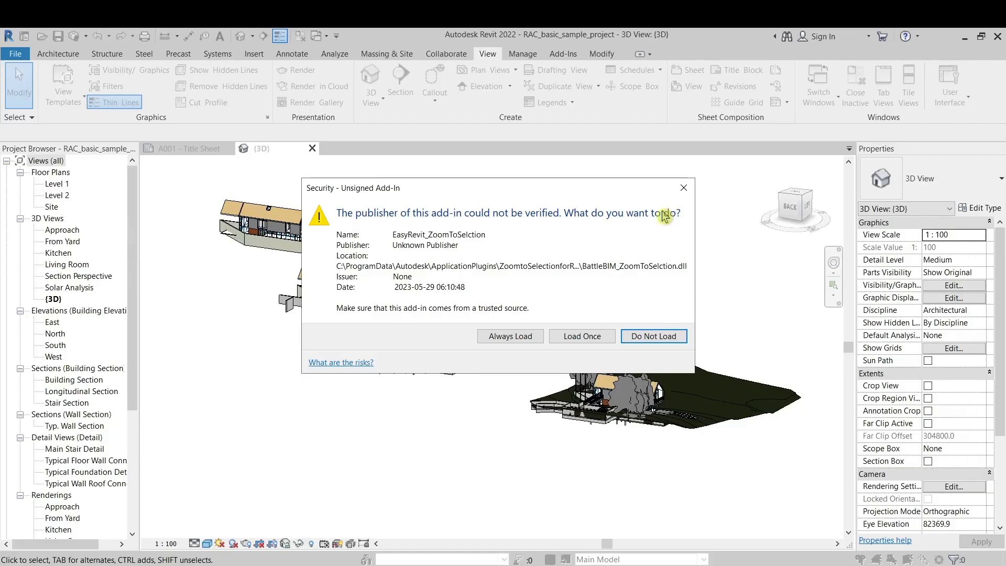
mouse_move(586, 350)
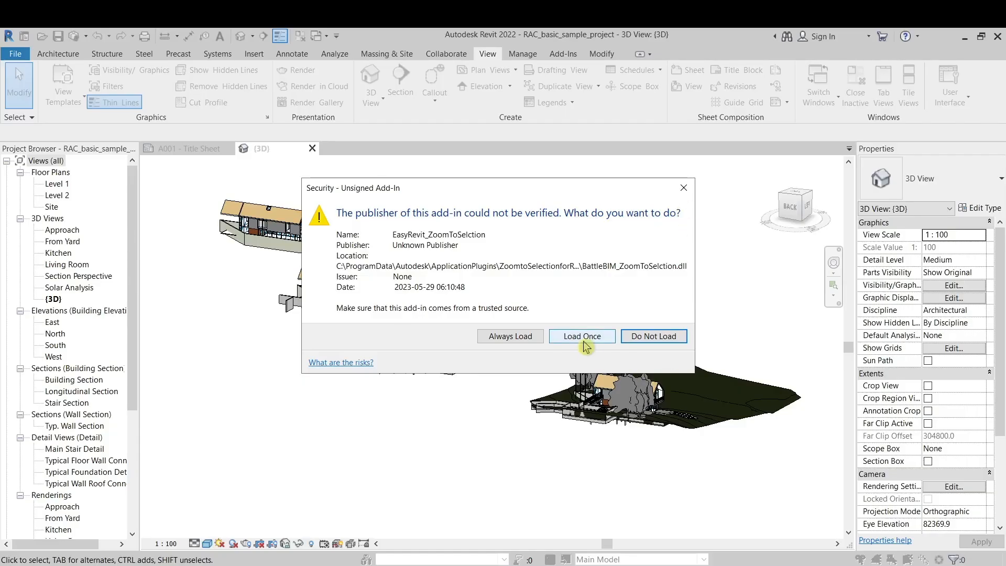
mouse_move(541, 349)
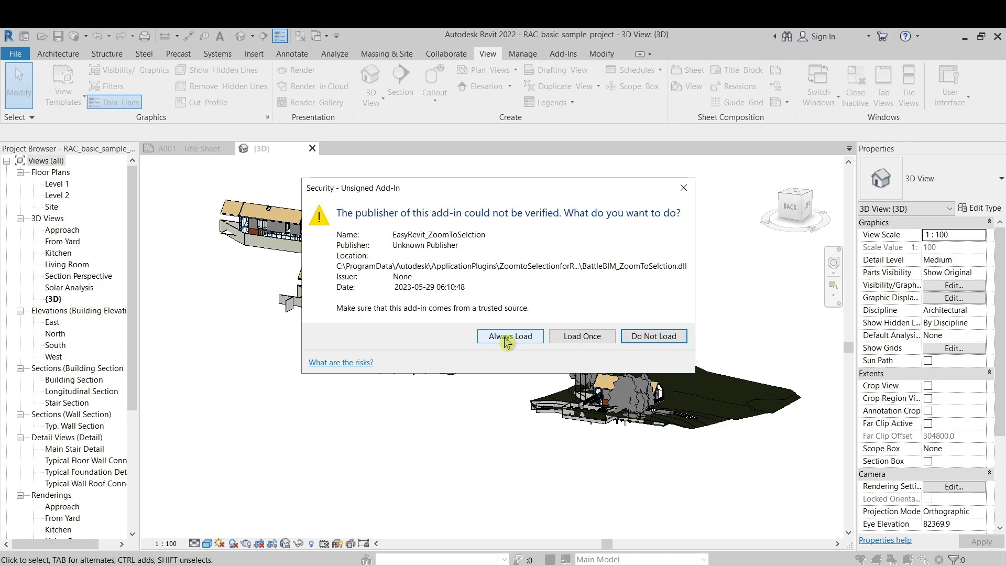
mouse_move(579, 339)
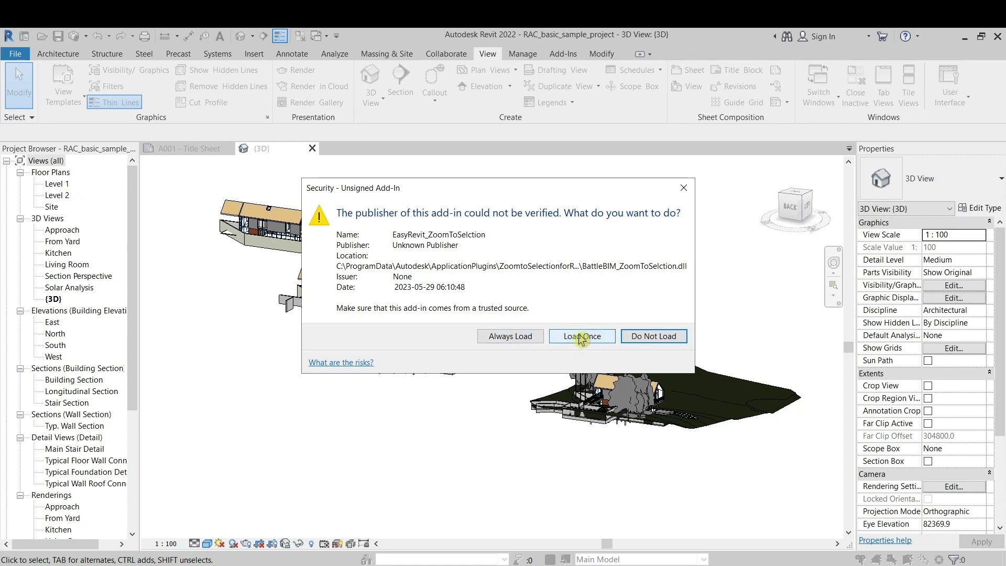
Choose Load Once for the unsigned Zoom To Selection add-in
left_click(582, 335)
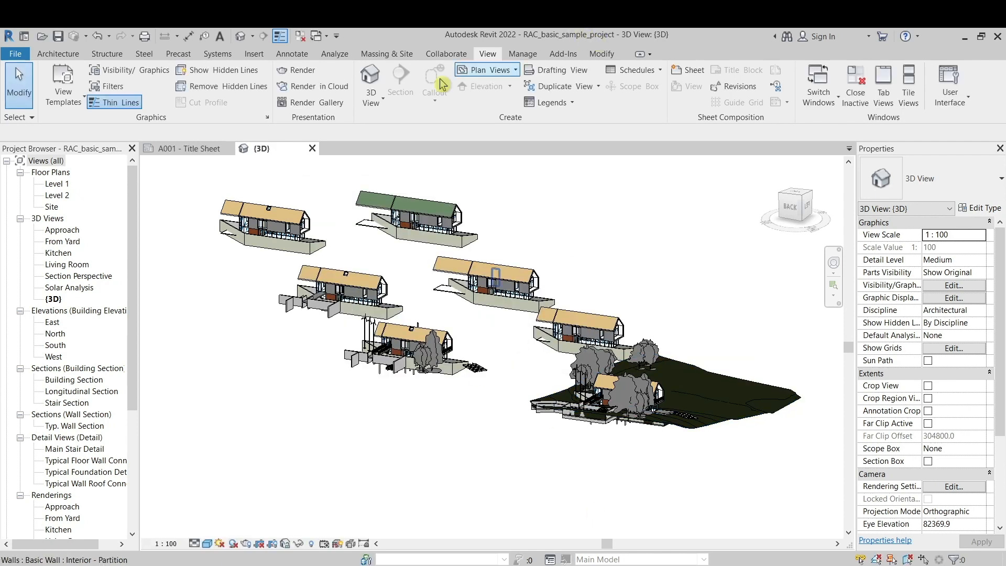
Show the Add-Ins ribbon with the Zoom To Selection button and zoom factor field
left_click(562, 53)
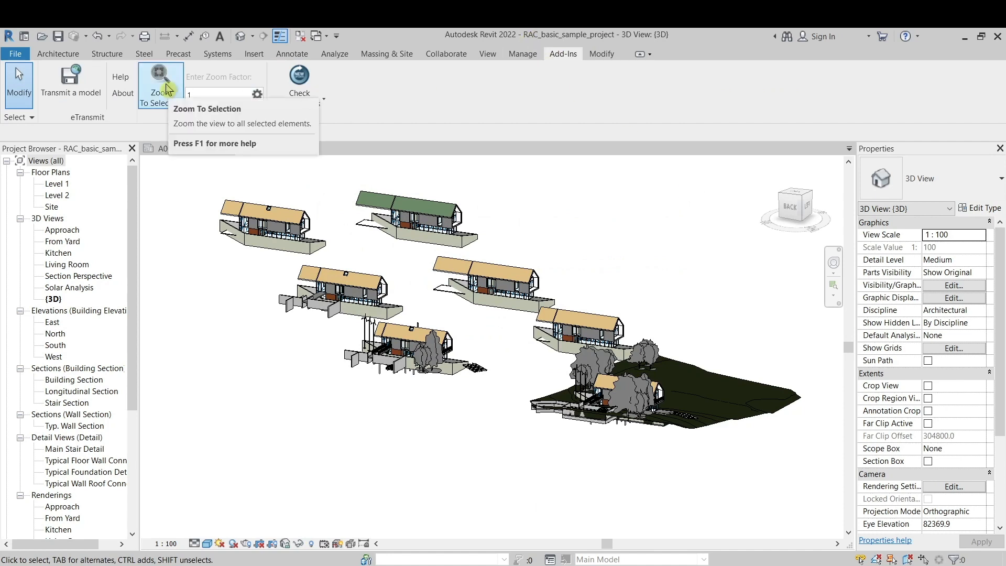
mouse_move(166, 89)
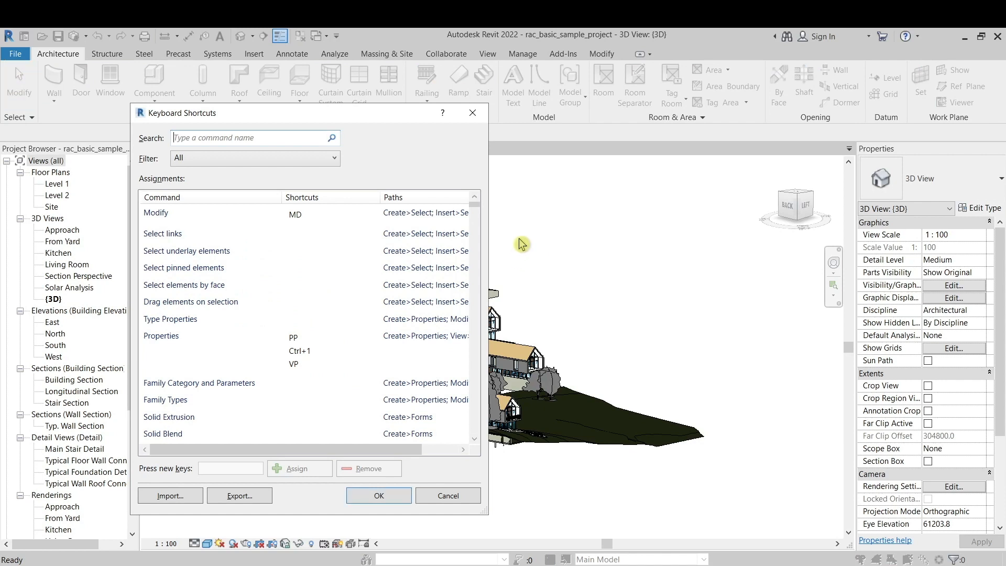
Assign ZZ to the ZoomTo Selection command and accept the duplicate-shortcut warning
type("zoom")
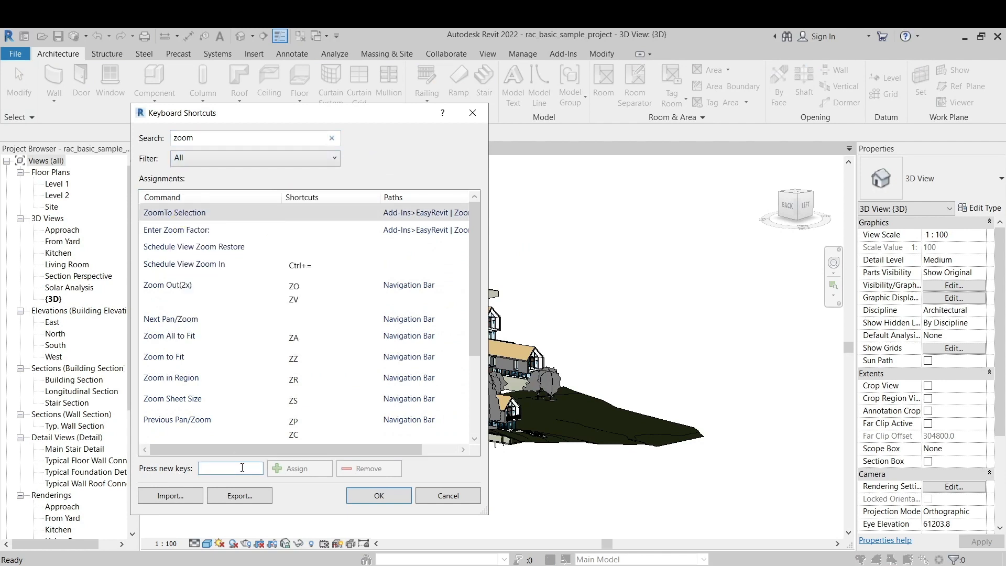
type("ZZ")
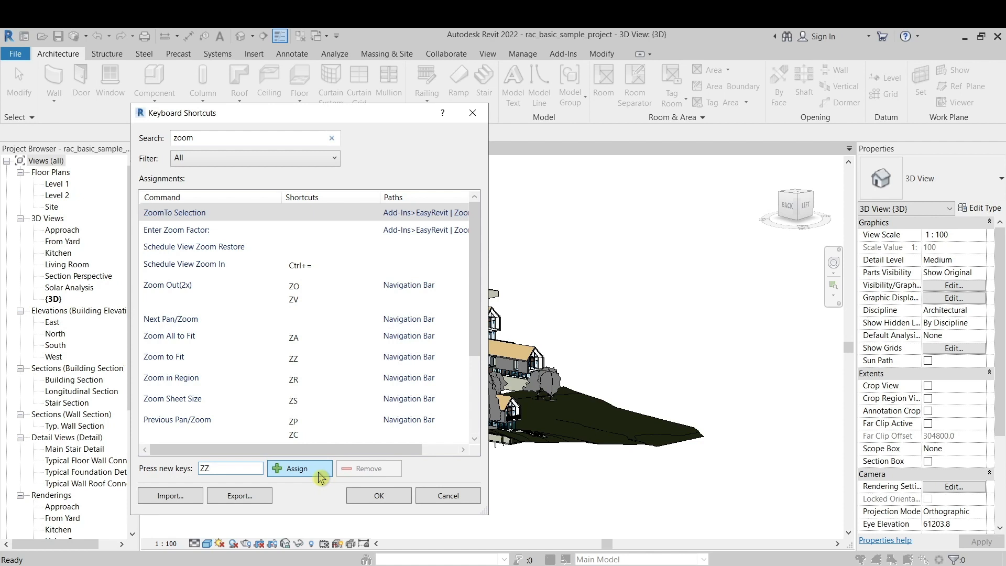
left_click(299, 468)
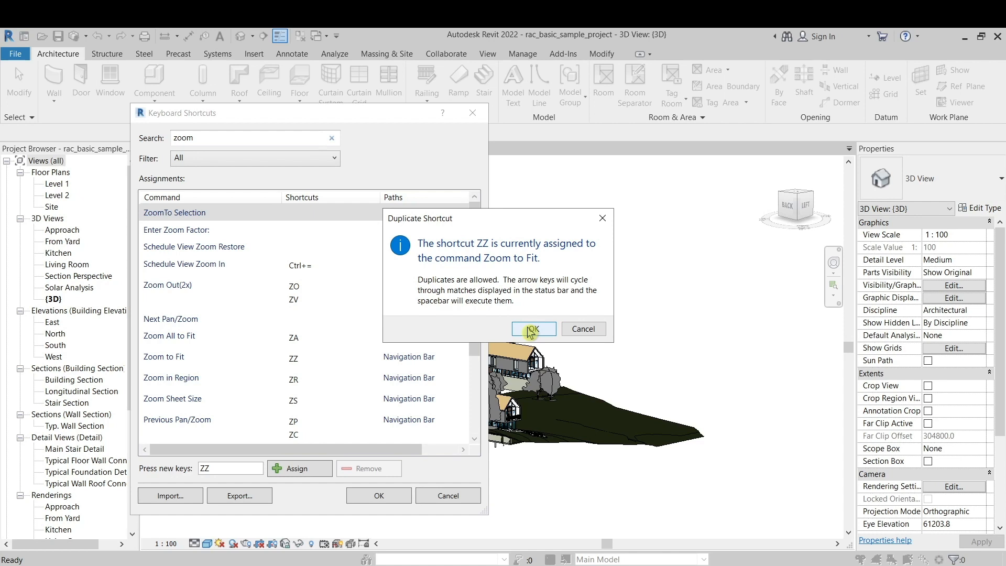
left_click(533, 328)
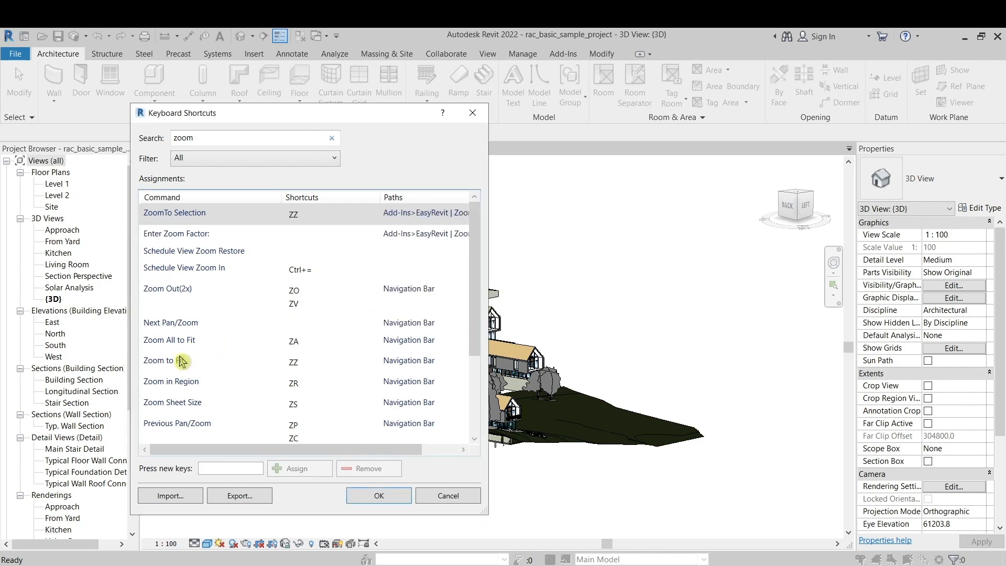
Remove ZZ from Zoom to Fit and save the shortcut changes
left_click(163, 360)
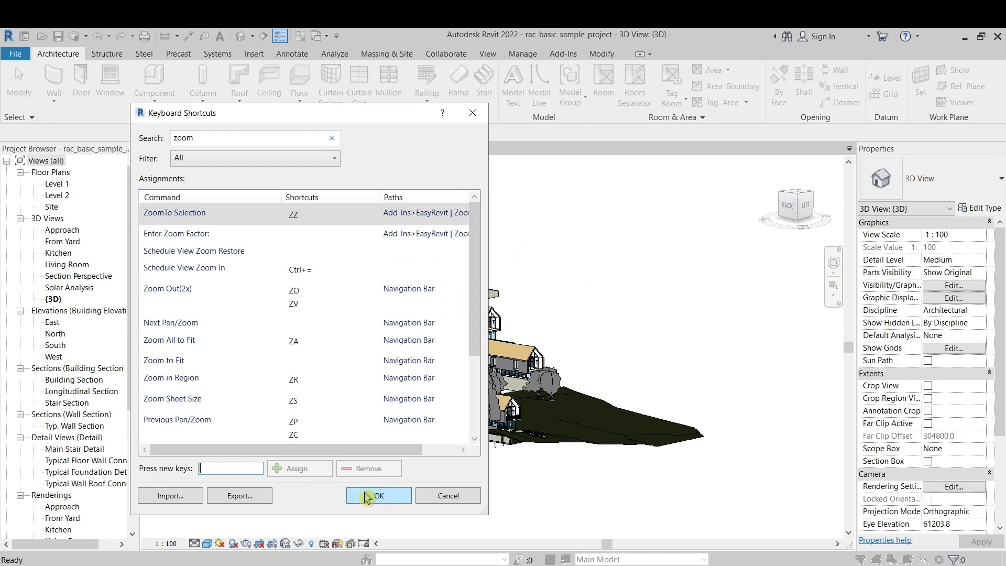
left_click(378, 496)
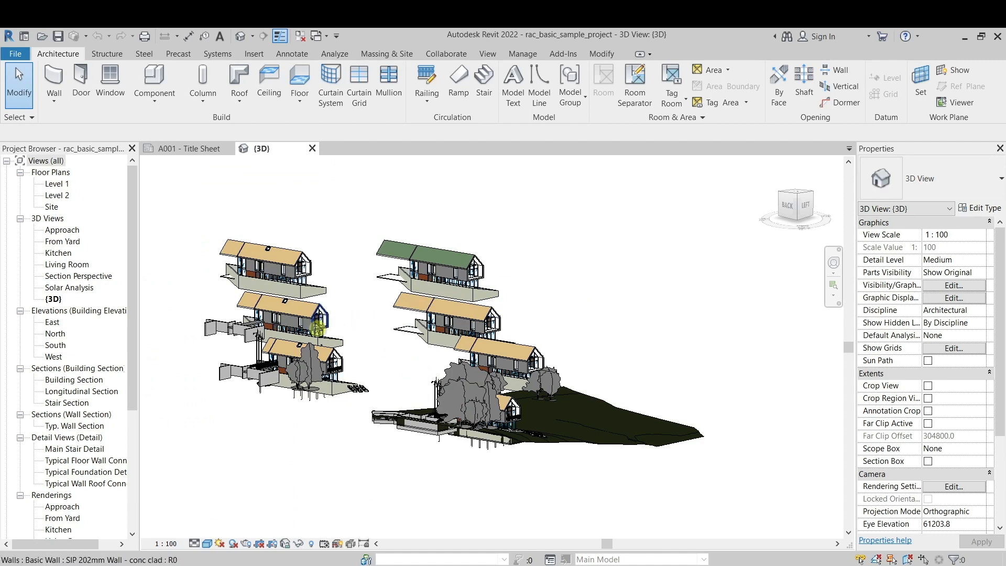
Zoom to a selected wall and a window with ZZ, then orbit back out to the whole site
left_click(318, 319)
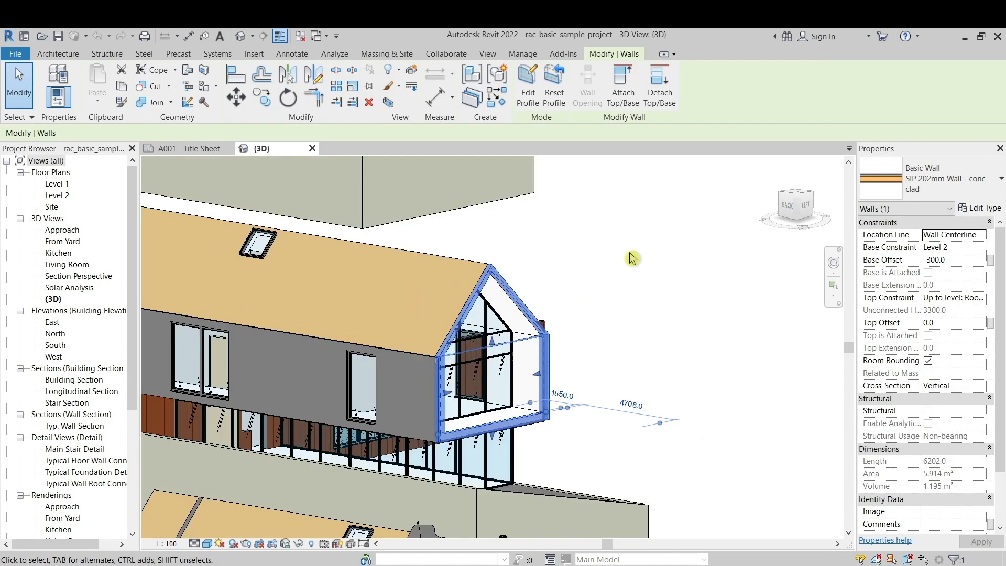
left_click_drag(631, 257, 409, 302)
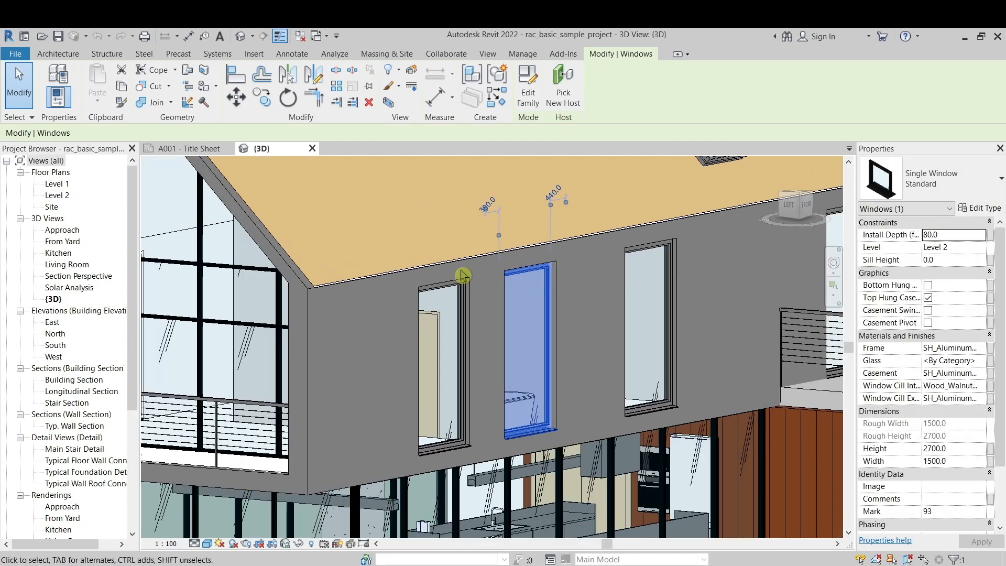
left_click_drag(487, 289, 564, 430)
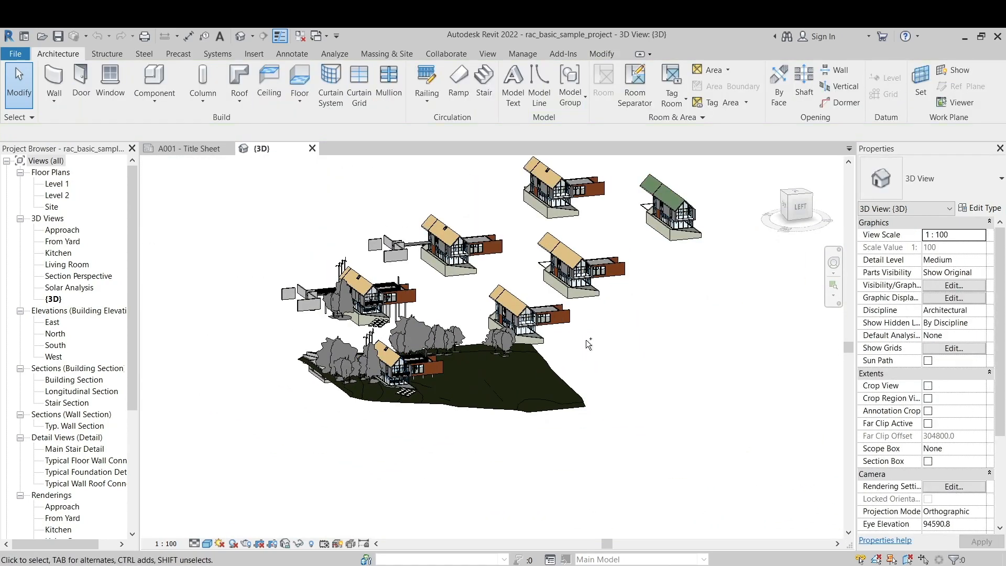
mouse_move(704, 416)
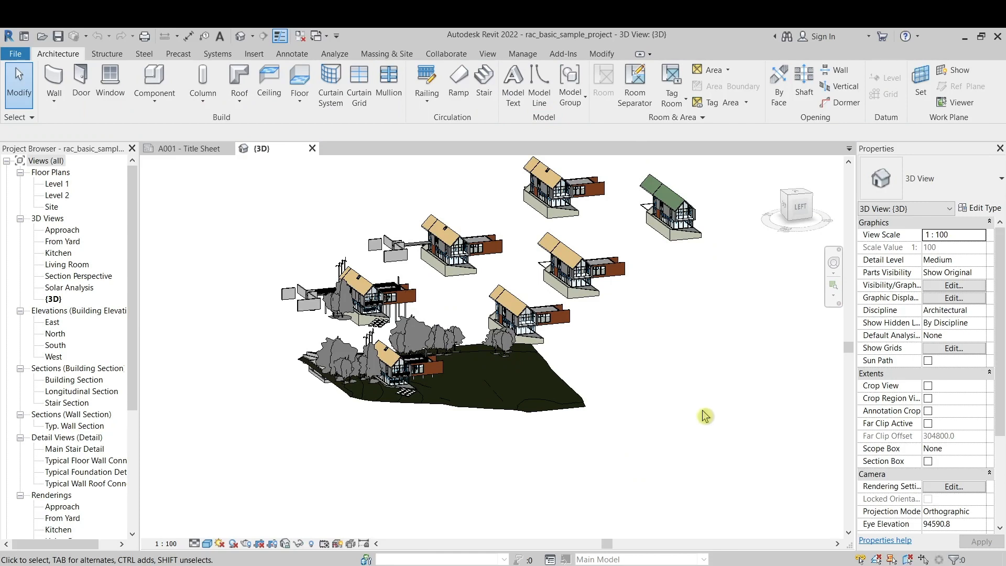